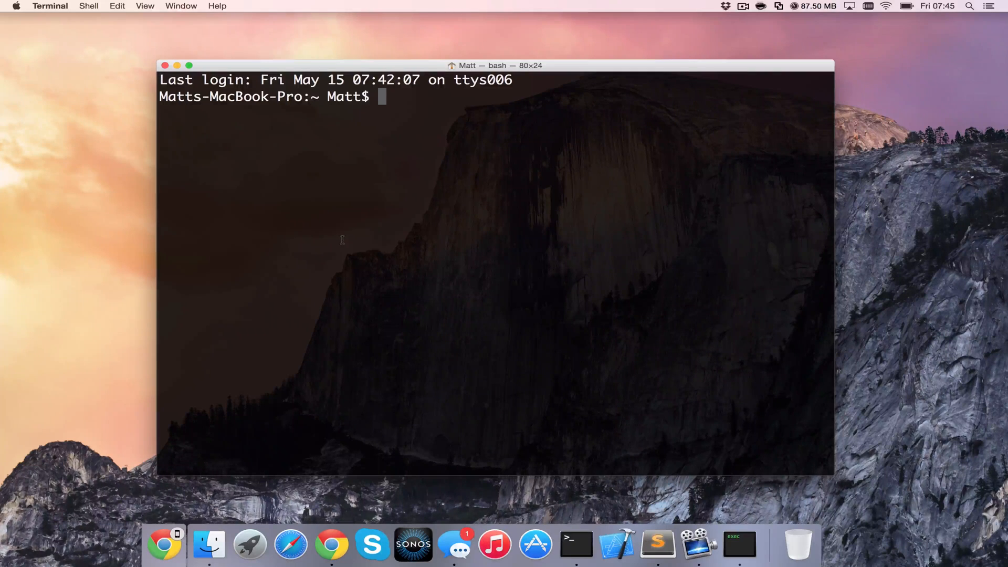
pyautogui.write('ssh root@46.101.59.80')
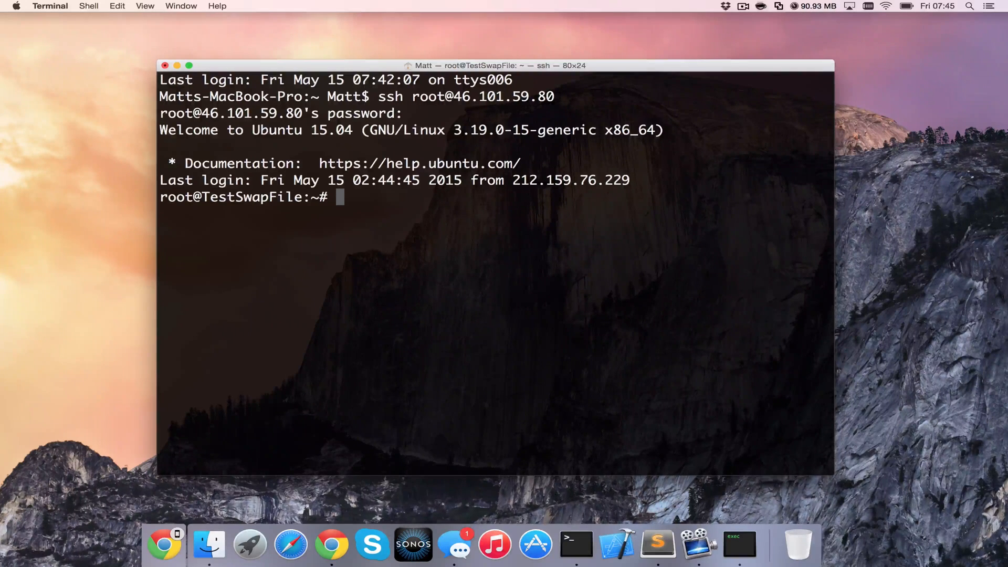
# Create a 4 GB swap file at /swapfile with sudo fallocate -l 4G.
pyautogui.write('sudo')
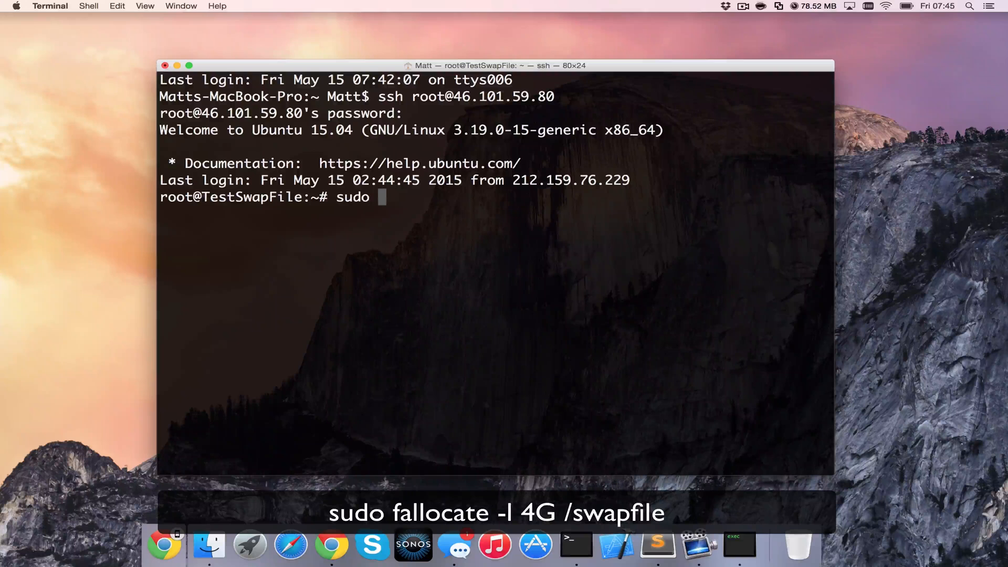
pyautogui.write('fallocate')
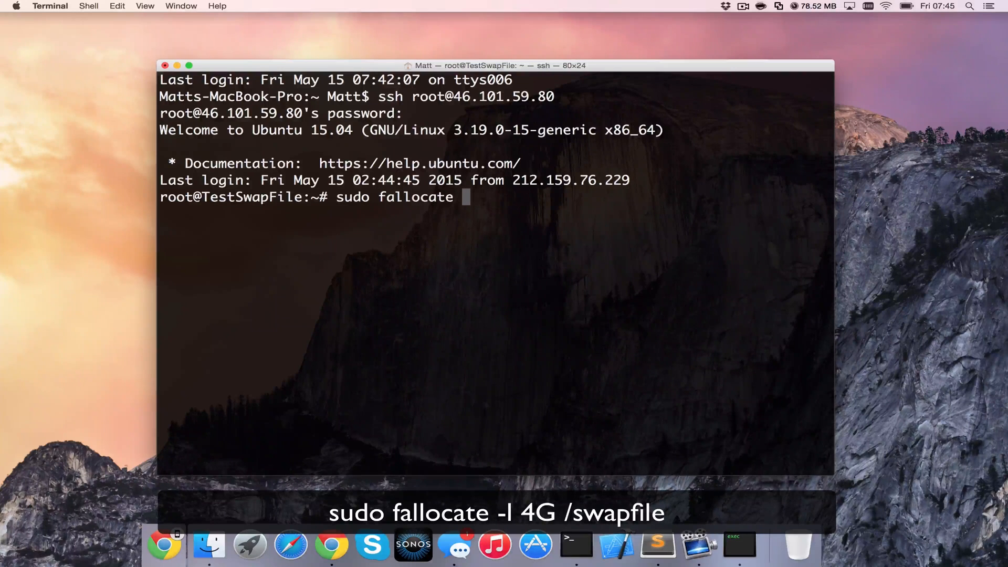
pyautogui.write('-l')
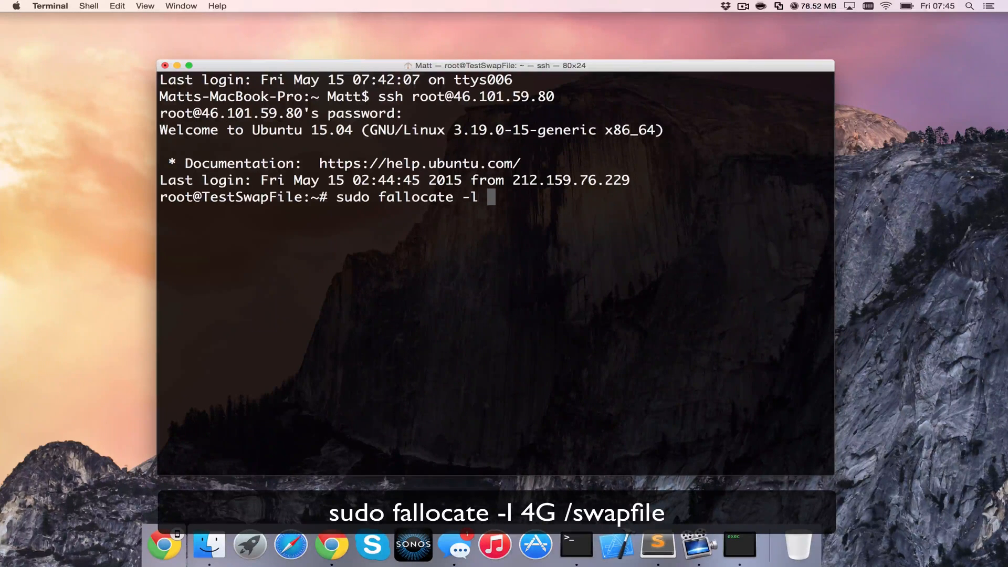
pyautogui.write('4G /swapfile')
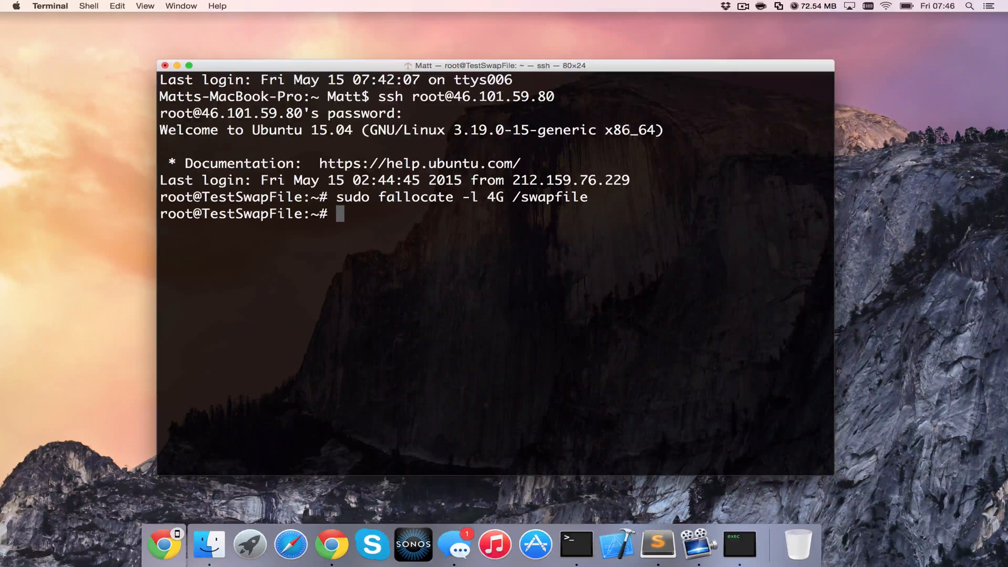
# List /swapfile with ls -lh to confirm it is 4.0G and owned by root.
pyautogui.write('ls')
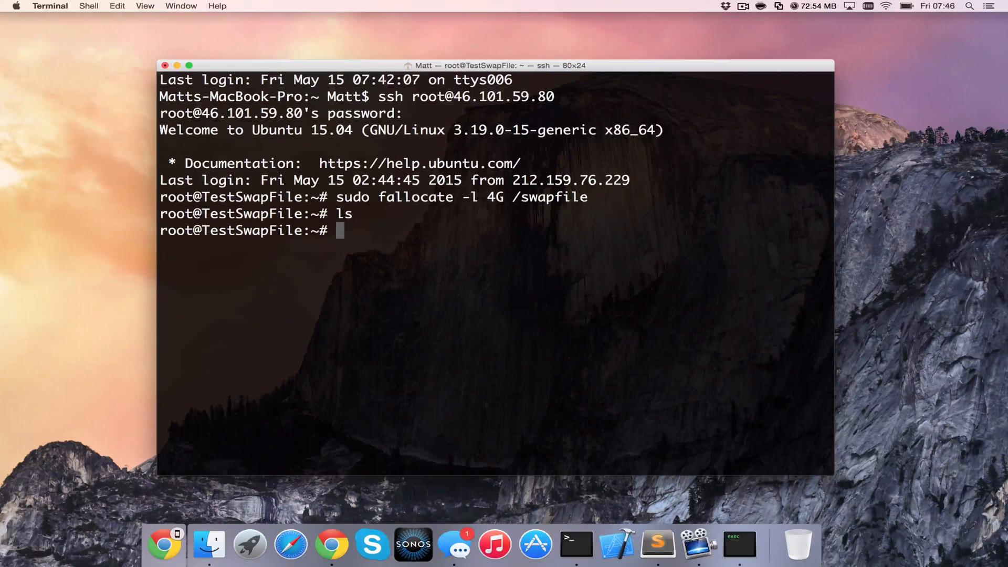
pyautogui.write('ls')
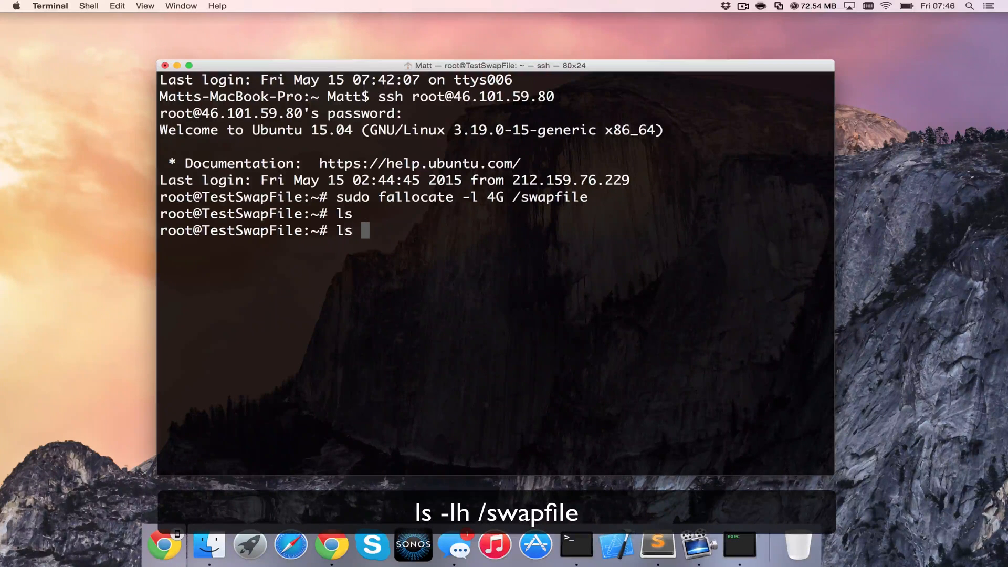
pyautogui.write('-')
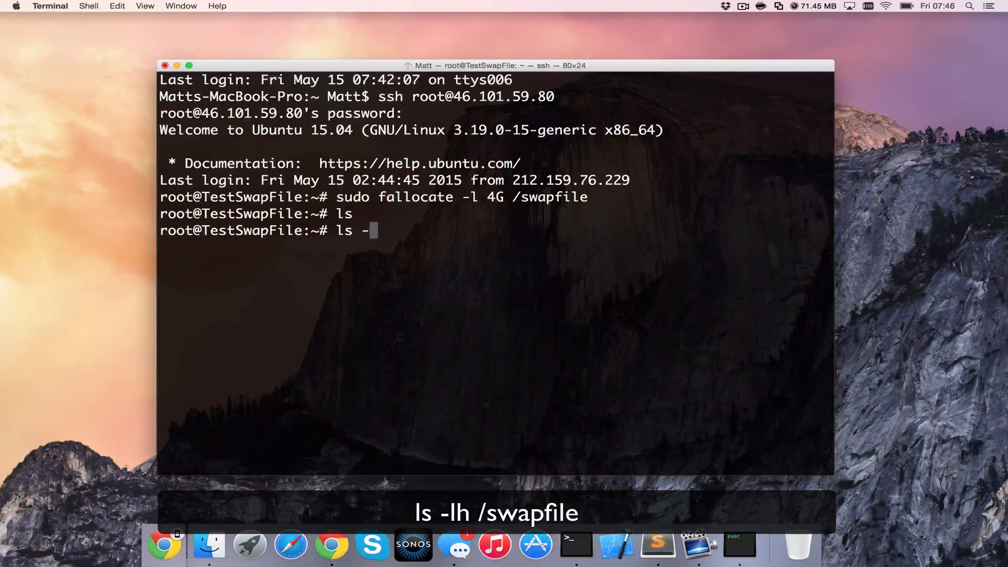
pyautogui.write('lh')
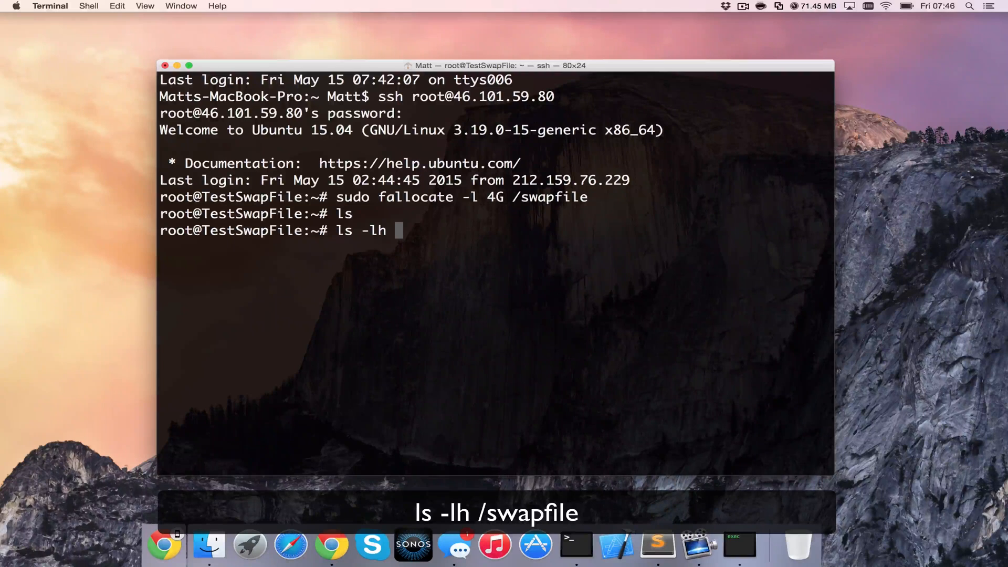
pyautogui.write('/s')
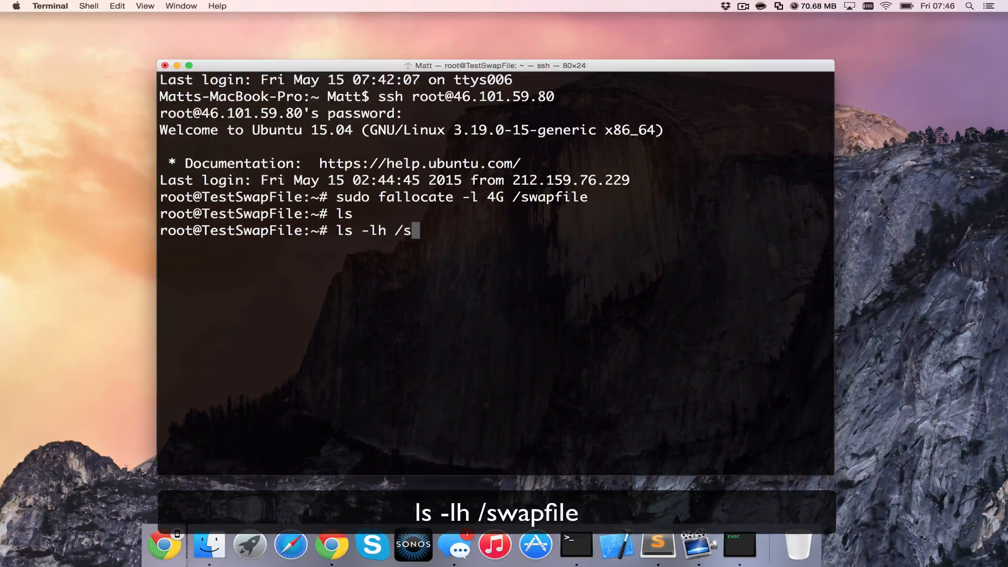
pyautogui.write('wapfile')
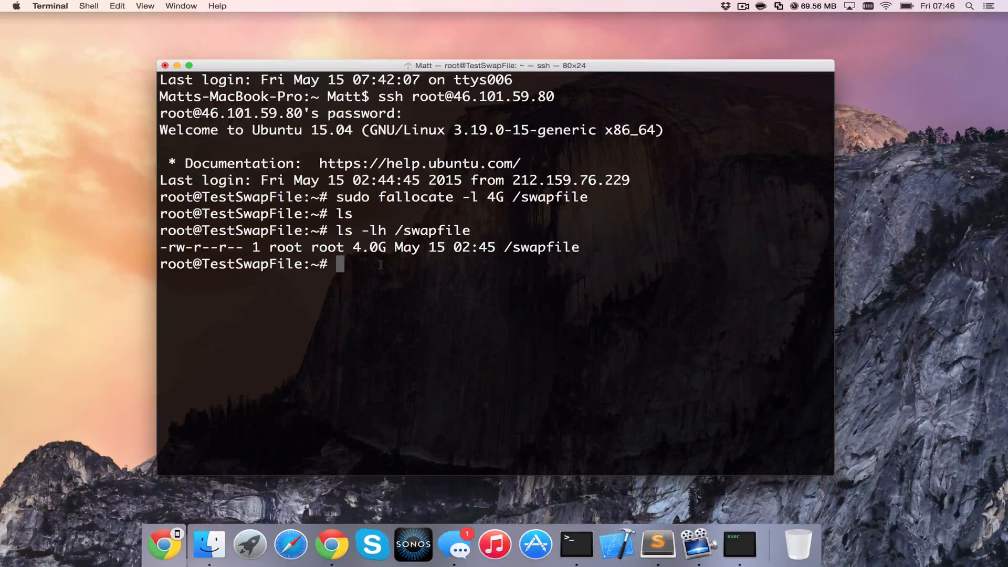
# Restrict /swapfile to root read-write with chmod 600 and confirm it lists as -rw-------.
pyautogui.write('sudo')
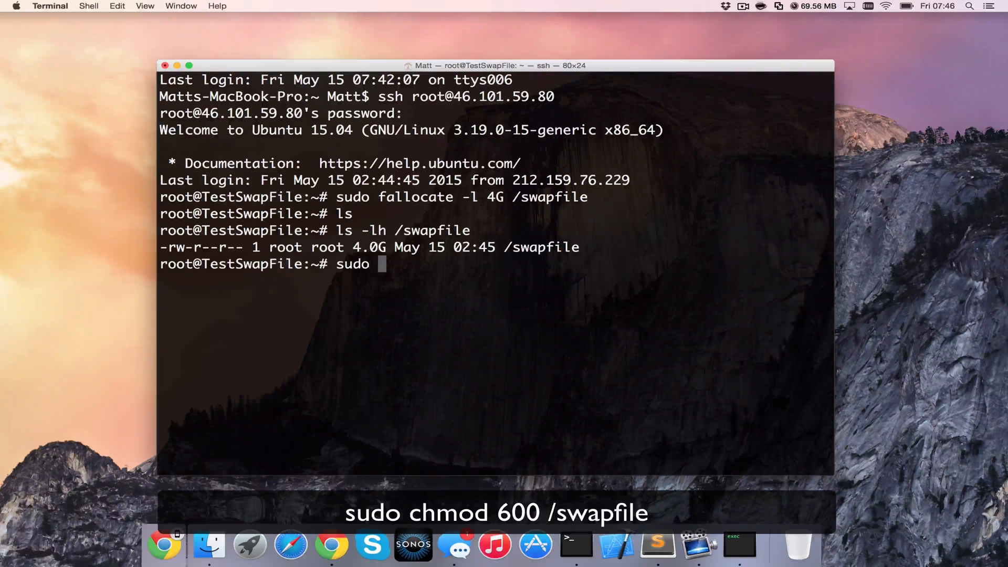
pyautogui.write('c')
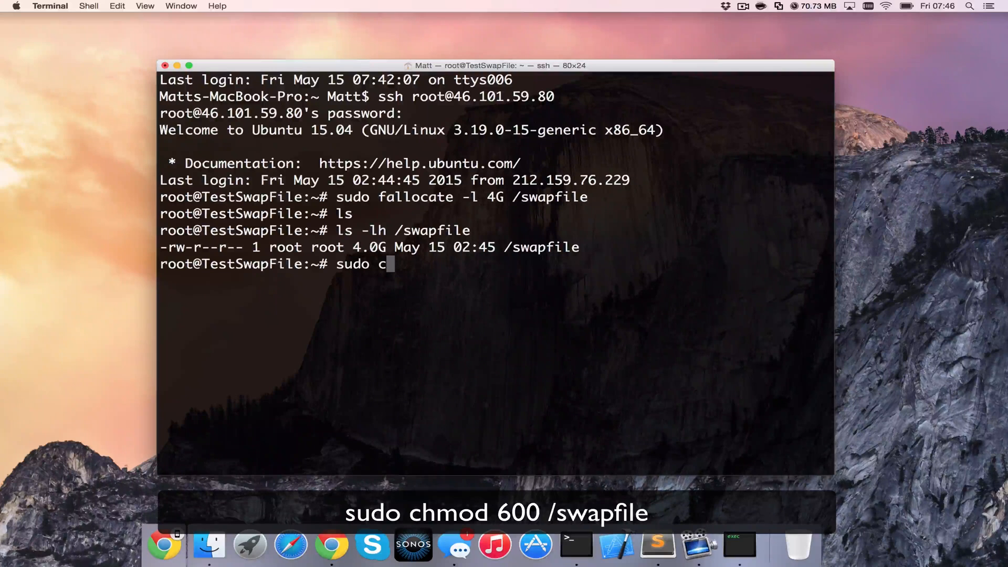
pyautogui.write('hmod 600 /swapfile')
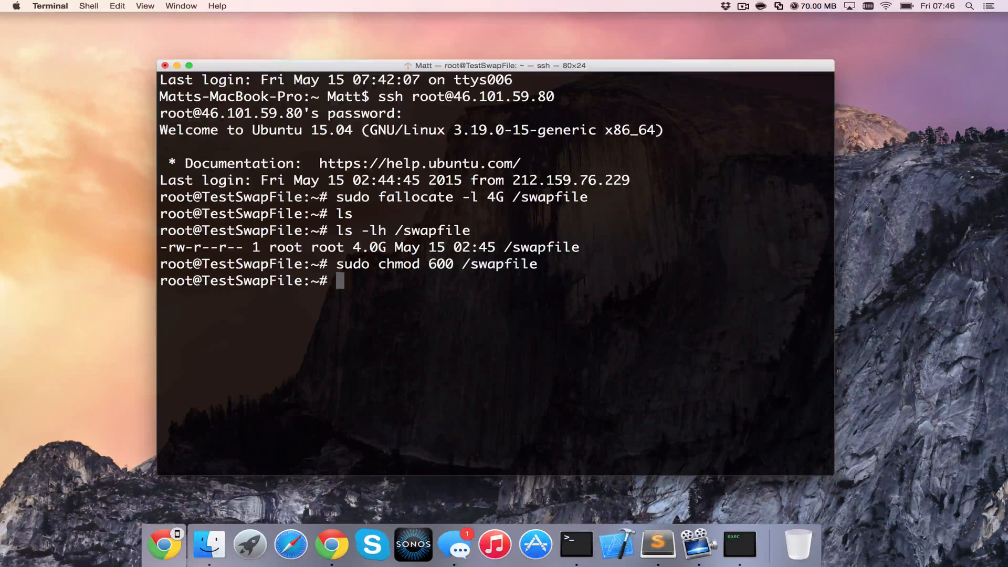
pyautogui.write('ls -lh /swapfile')
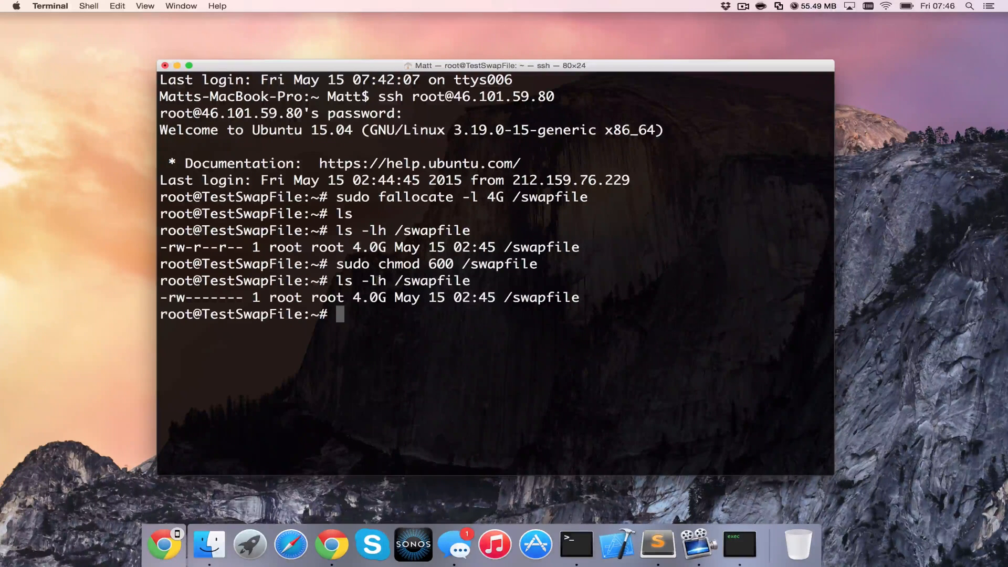
pyautogui.write('sudo mk')
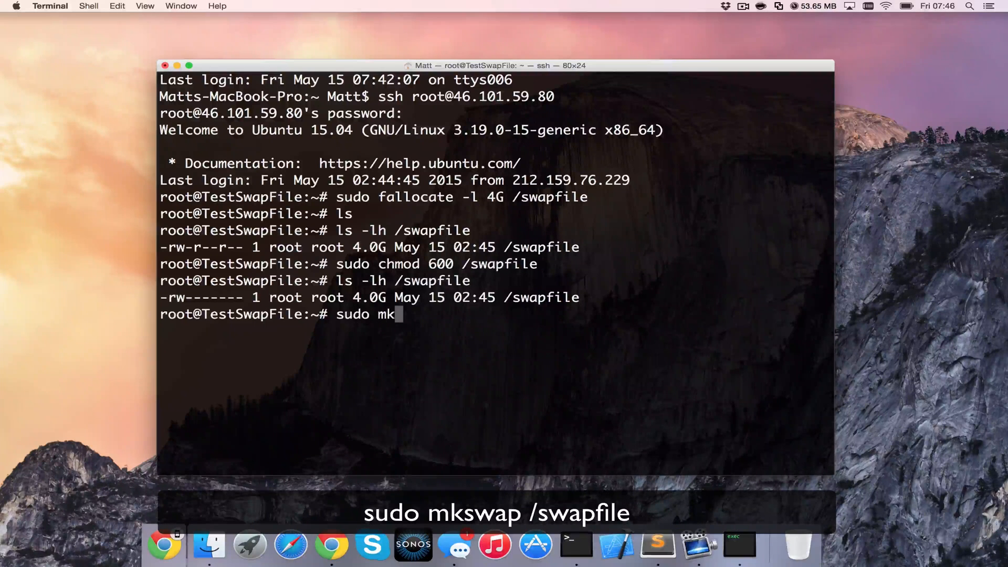
# Format /swapfile with mkswap, enable it with swapon, and list active swap with swapon -s.
pyautogui.write('swap /swapfile')
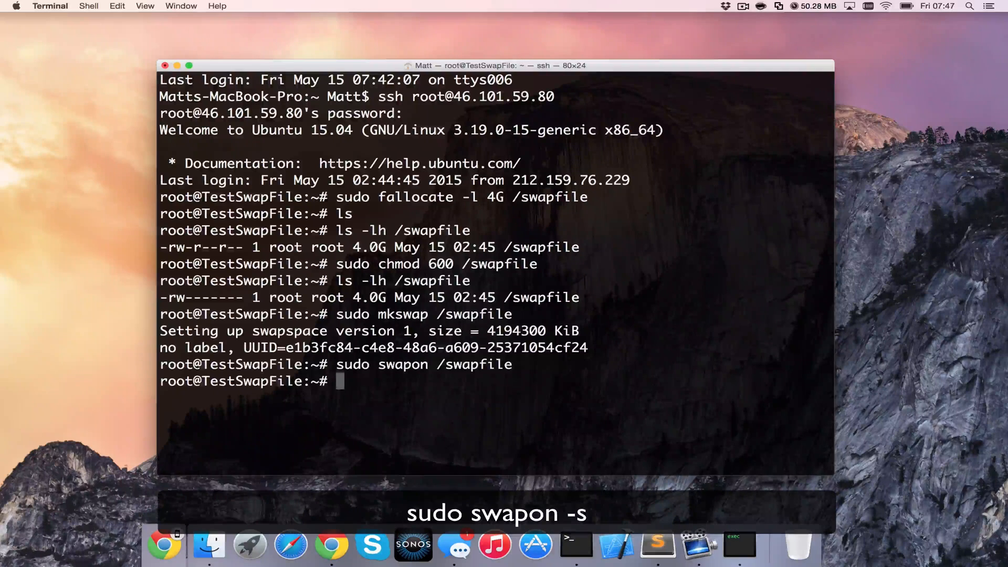
pyautogui.write('sudo swap')
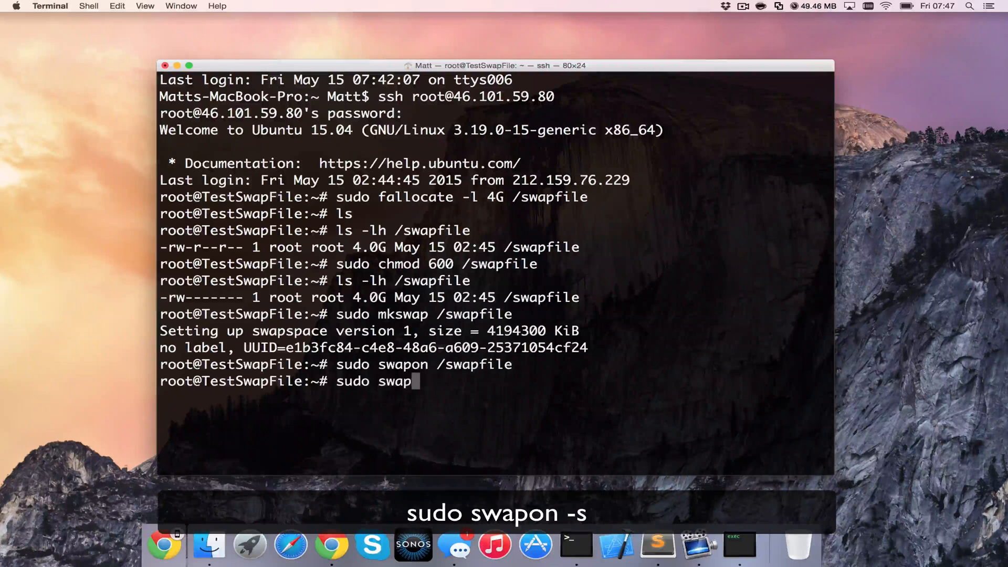
pyautogui.write('on -s')
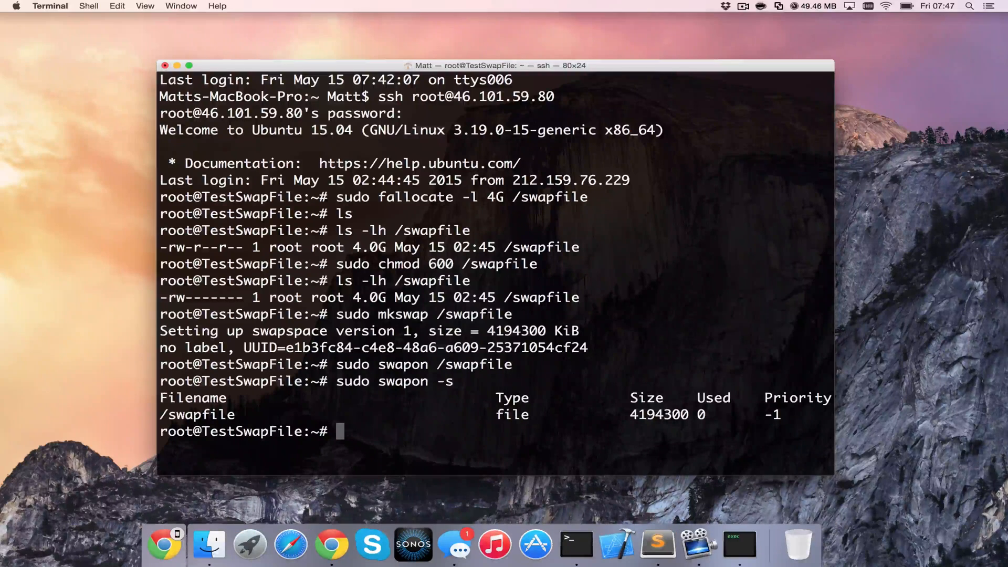
# Run free -m to confirm the Swap row shows 4095 MB available.
pyautogui.write('fre')
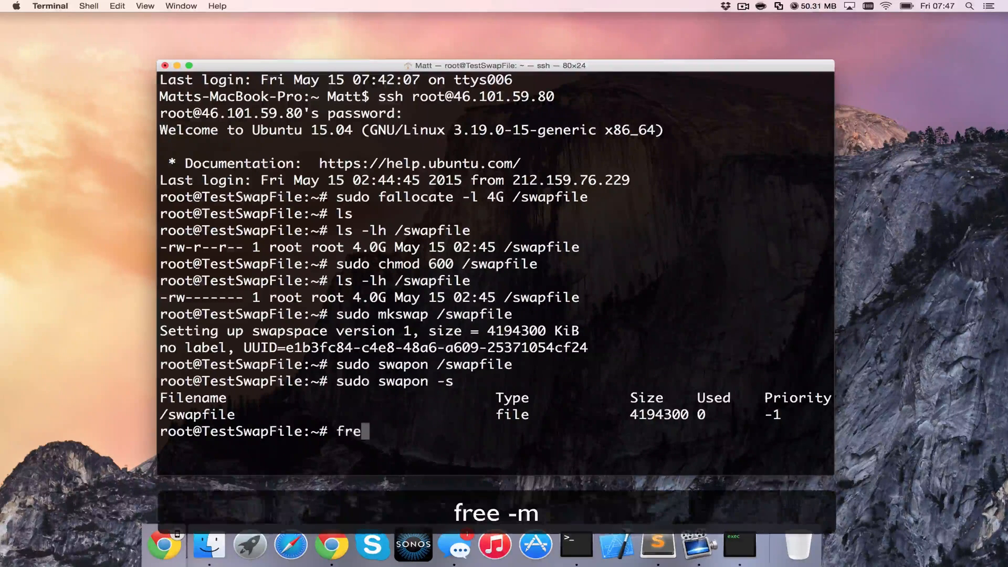
pyautogui.press('Return')
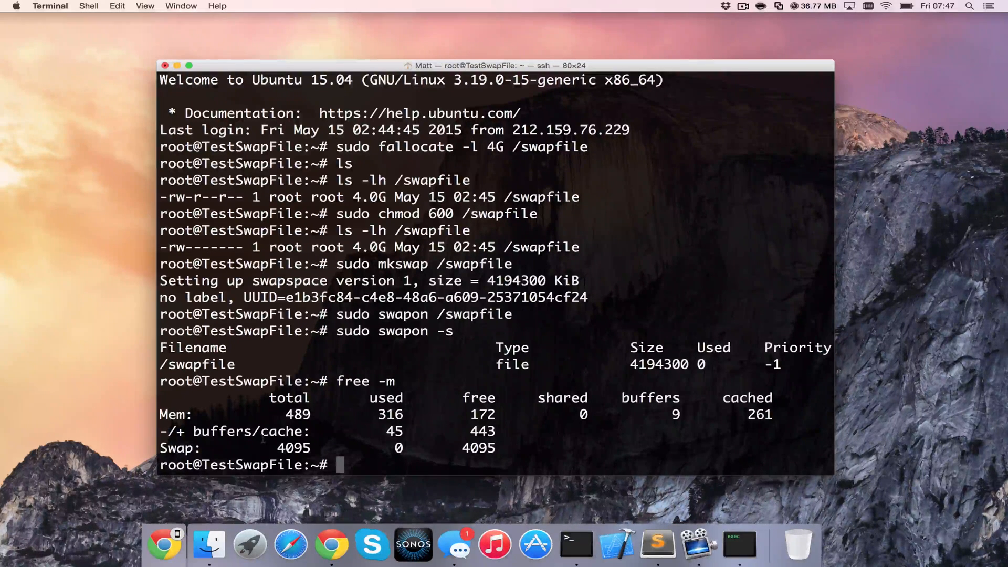
pyautogui.write('sudo')
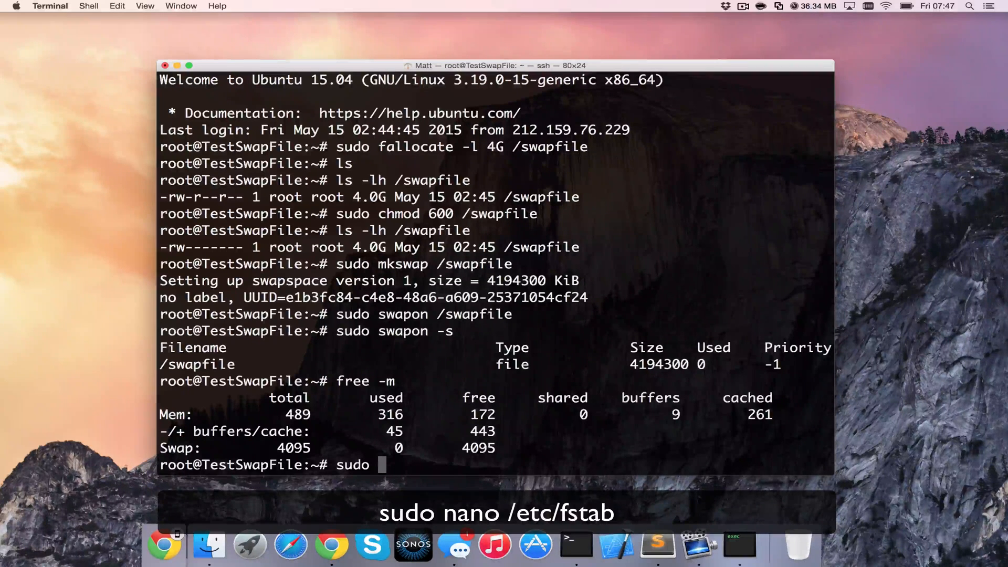
# Open /etc/fstab in nano with sudo nano /etc/fstab.
pyautogui.write('nano')
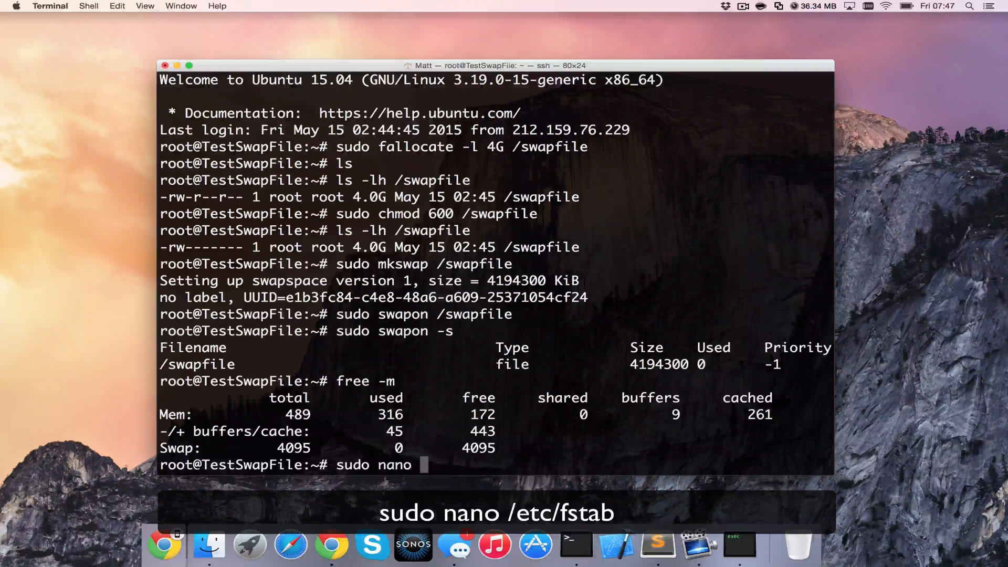
pyautogui.write('/etc')
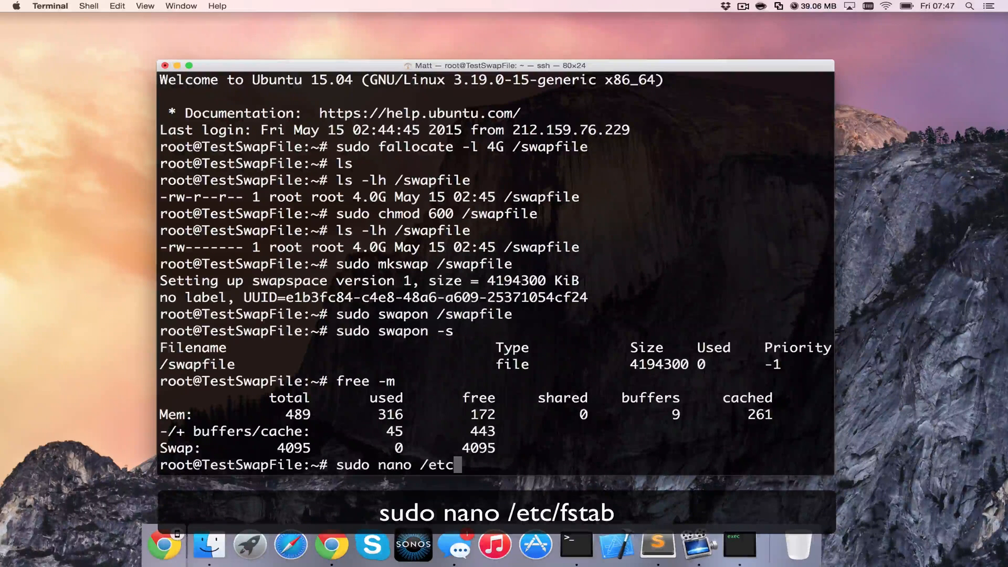
pyautogui.write('/')
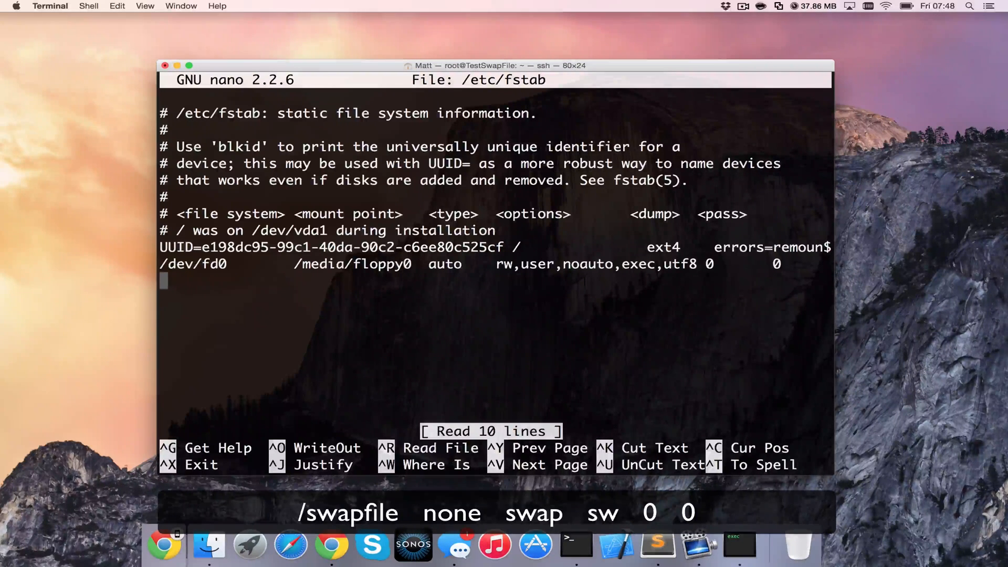
# Add the line '/swapfile none swap sw 0 0' to /etc/fstab, save it and exit nano.
pyautogui.write('/swapfile       none    swap    sw')
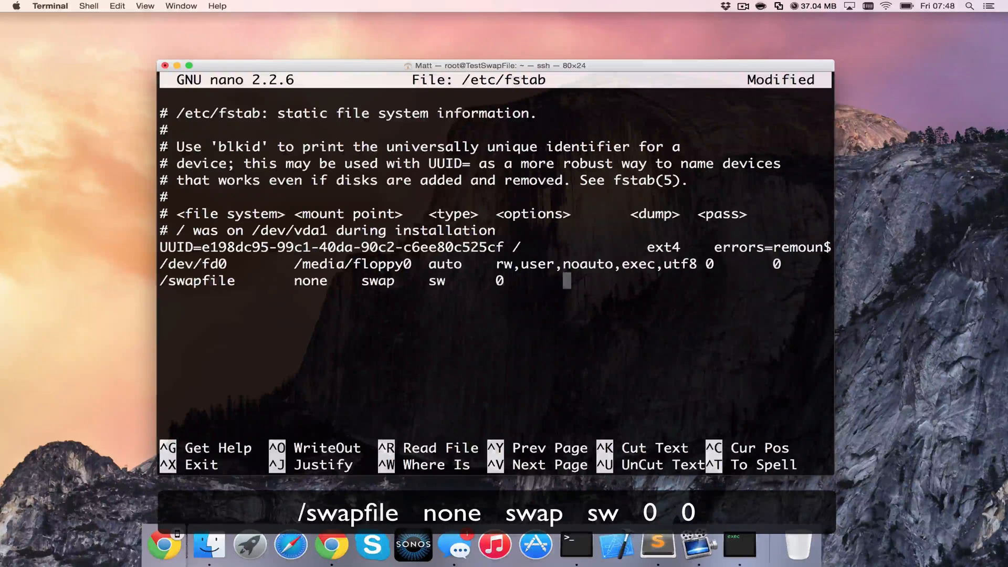
pyautogui.write('0')
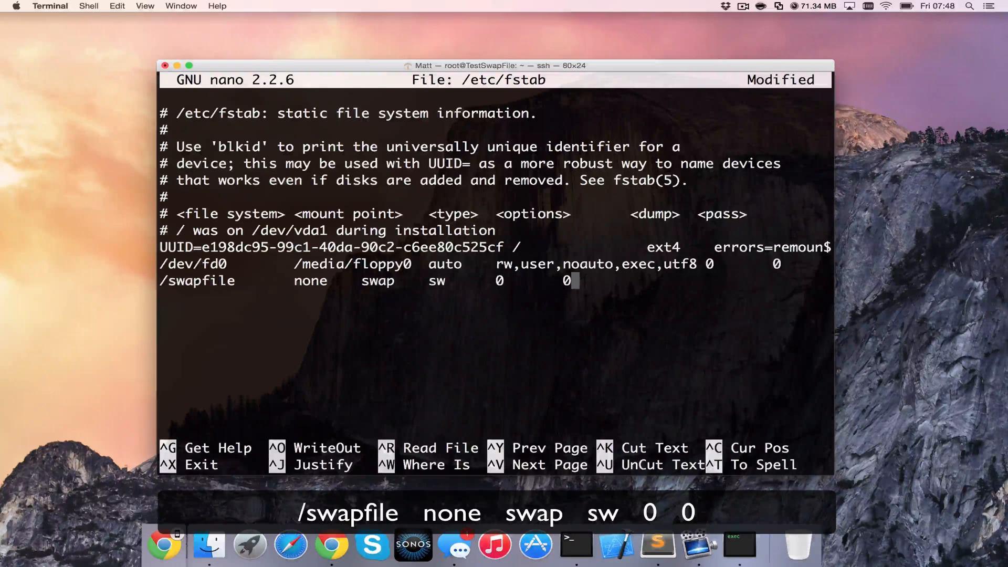
pyautogui.press('ctrl+x')
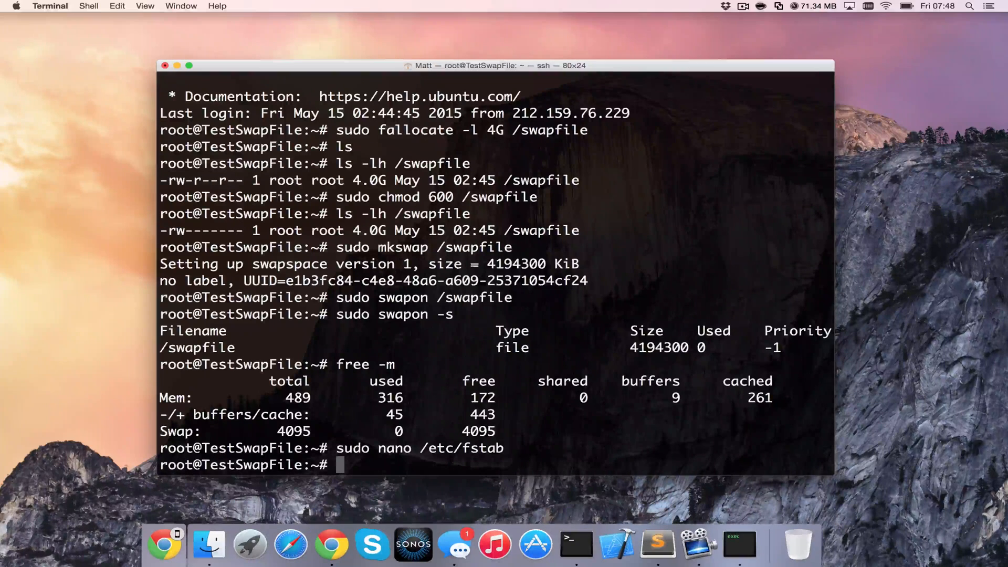